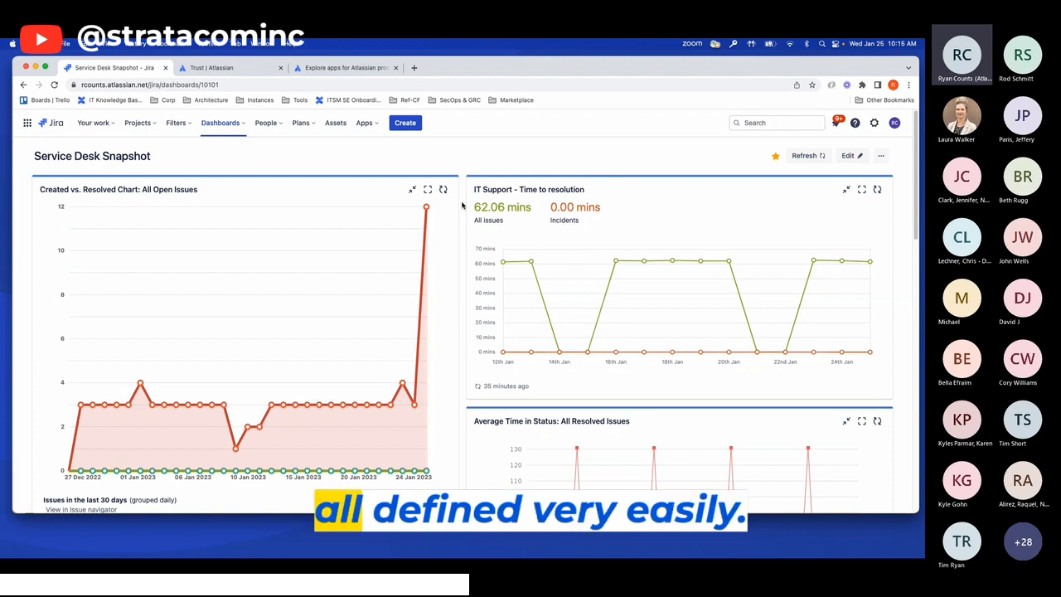
{"action": "mouse_move", "coordinate": [288, 150]}
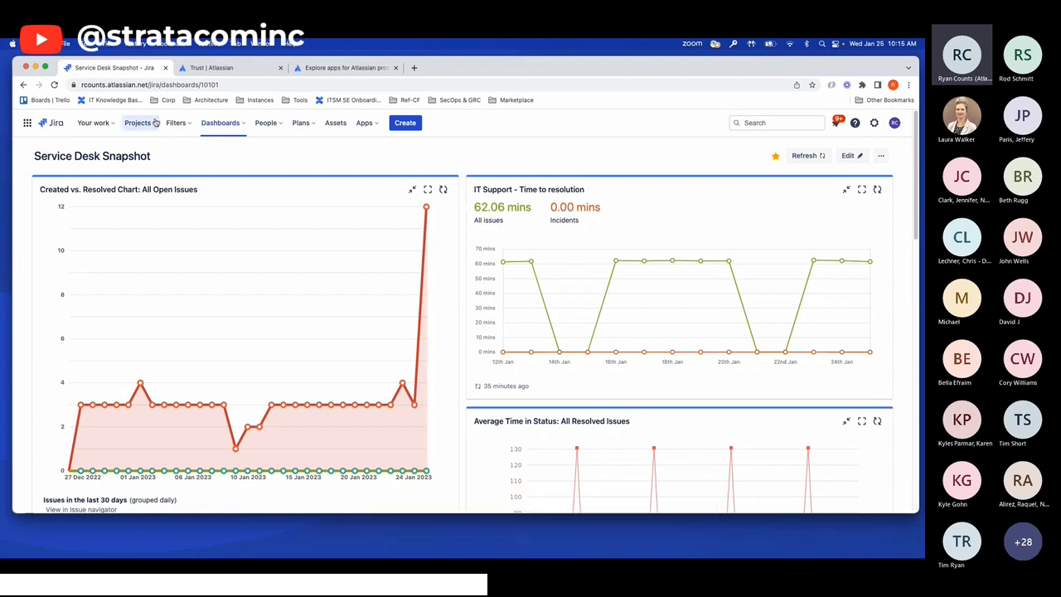
Step: Show the Projects dropdown listing starred and recent projects, including IT Support
{"action": "left_click", "coordinate": [137, 122]}
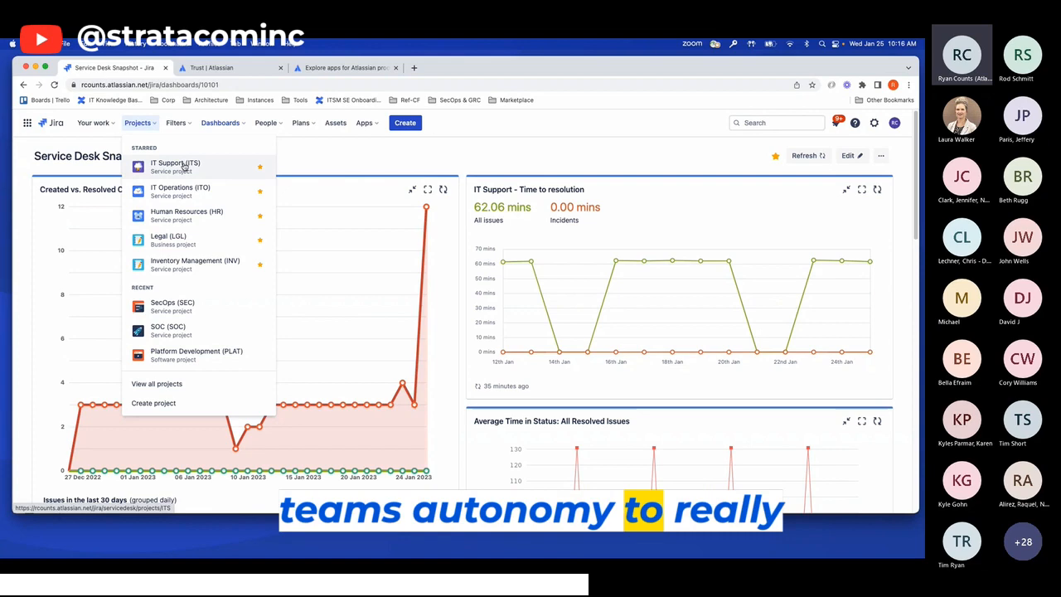
Step: Open the IT Support (ITS) project from Starred, landing on its All my tickets queue
{"action": "left_click", "coordinate": [176, 166]}
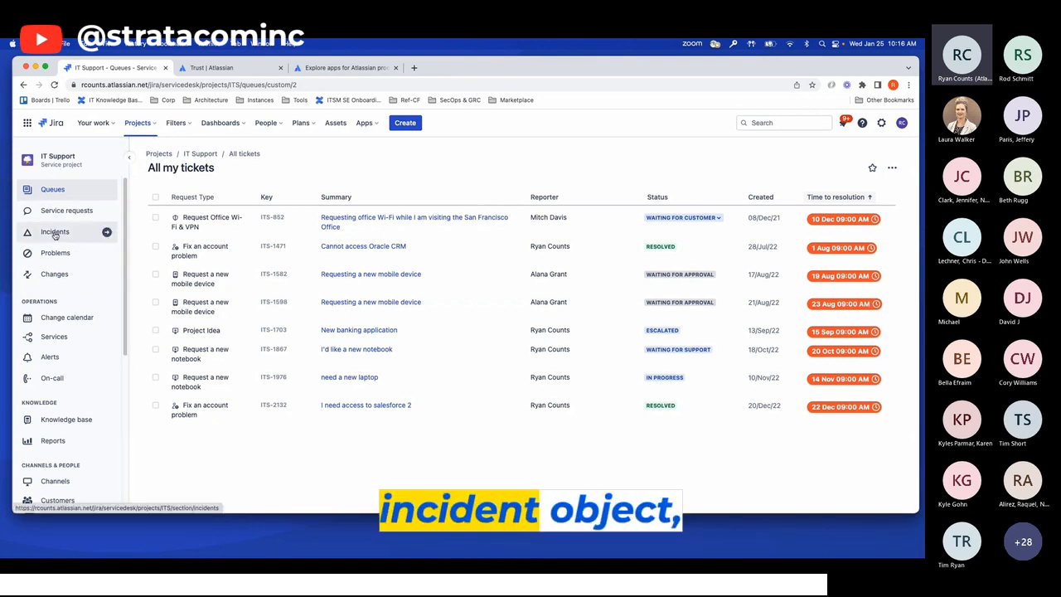
{"action": "mouse_move", "coordinate": [53, 274]}
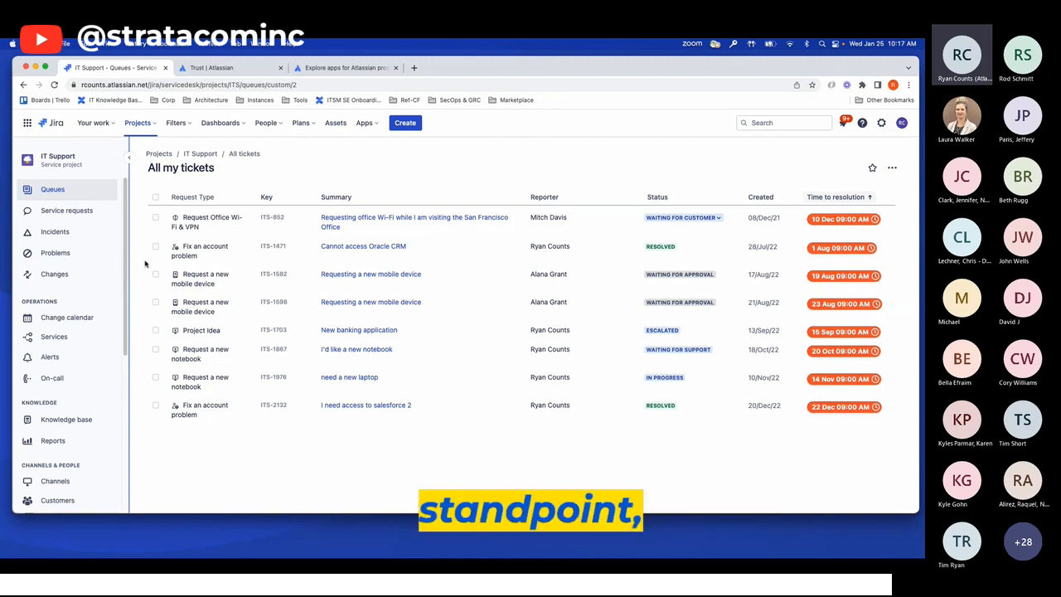
{"action": "left_click", "coordinate": [138, 123]}
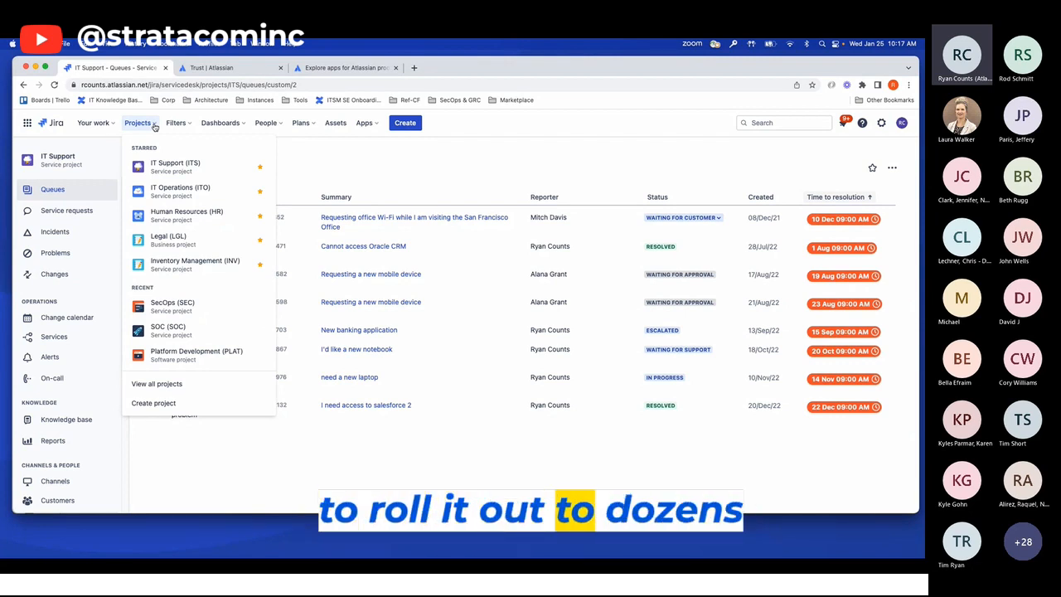
{"action": "mouse_move", "coordinate": [179, 193]}
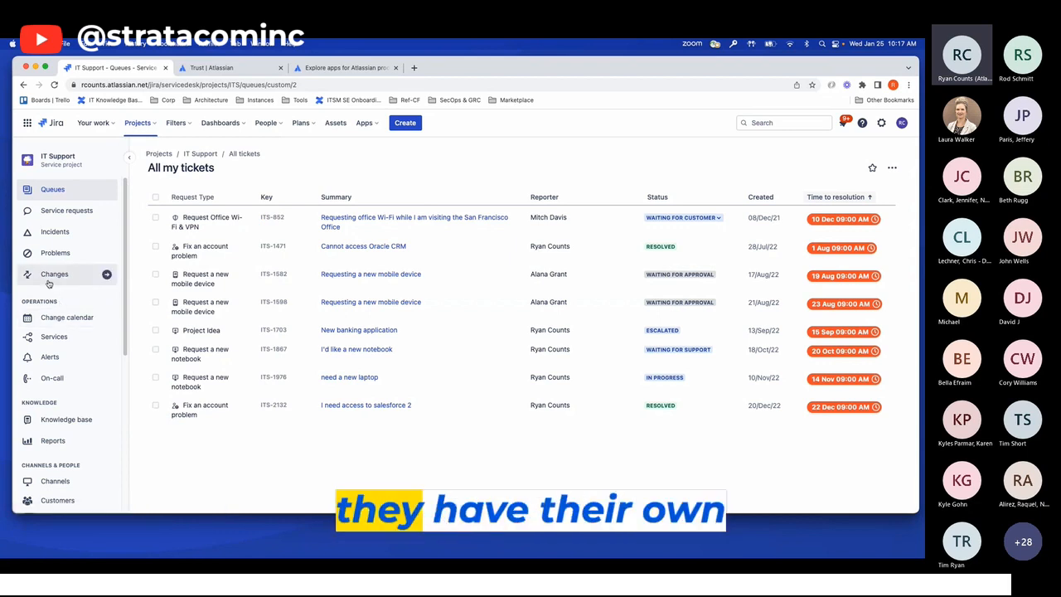
{"action": "mouse_move", "coordinate": [80, 274]}
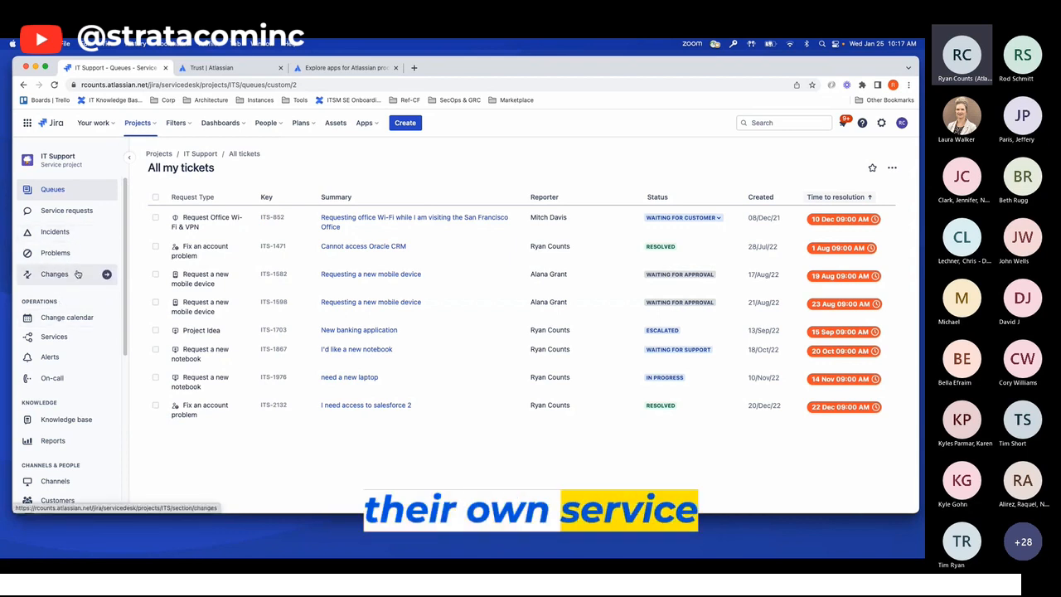